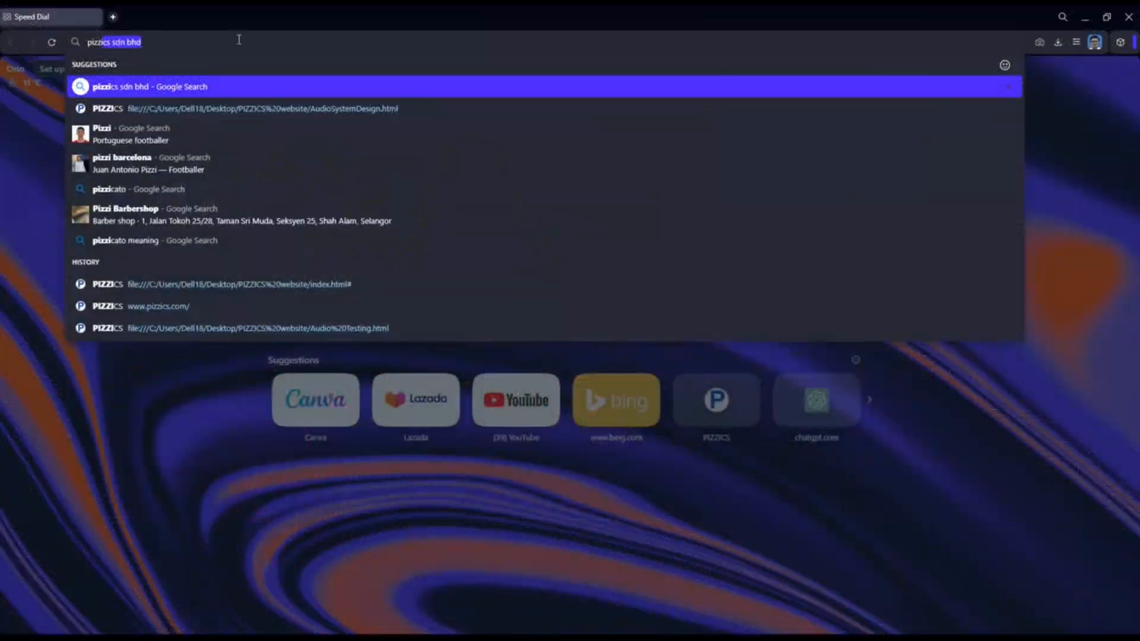
# Search 'pizzics sdn bhd', reach pizzics.com's Audio System Design page, and download the ACP Workbench zip
pyautogui.click(145, 86)
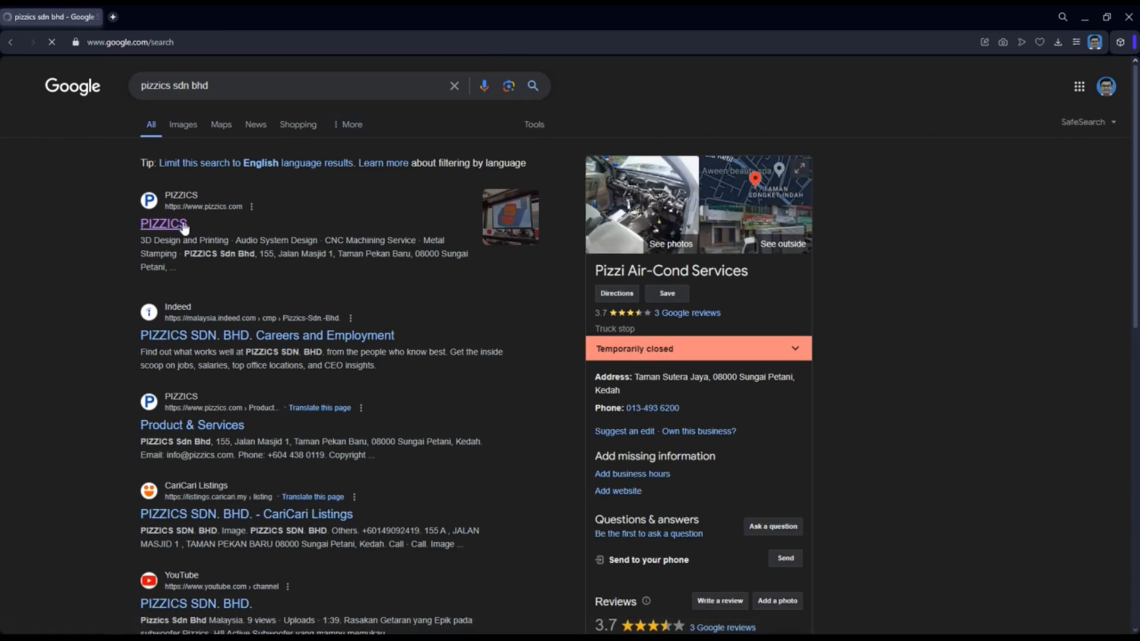
pyautogui.click(163, 224)
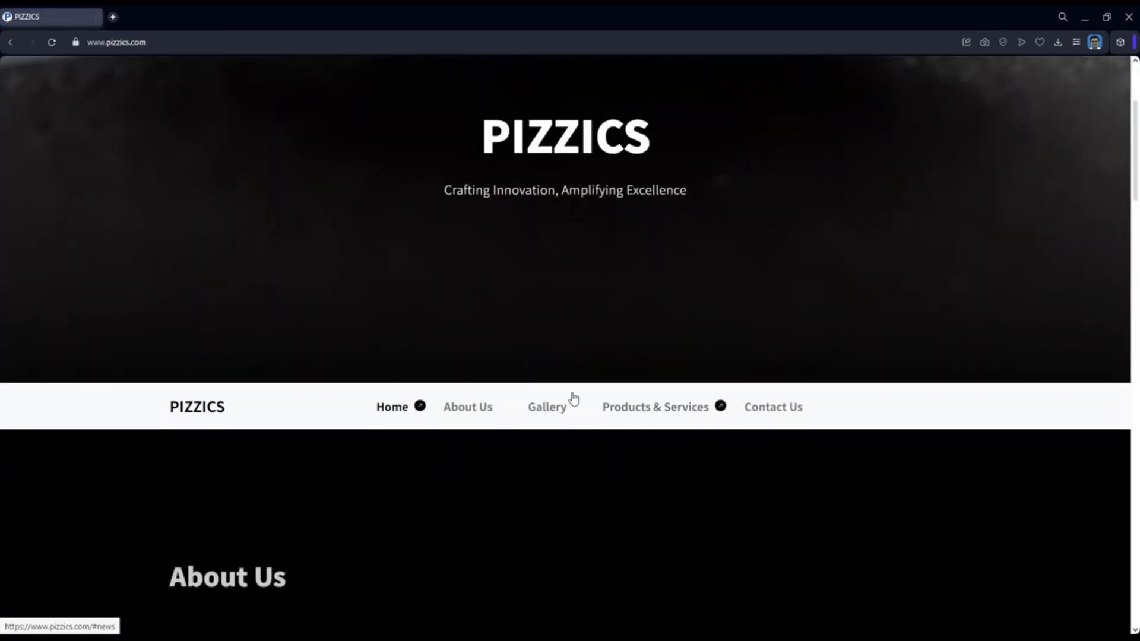
pyautogui.click(653, 406)
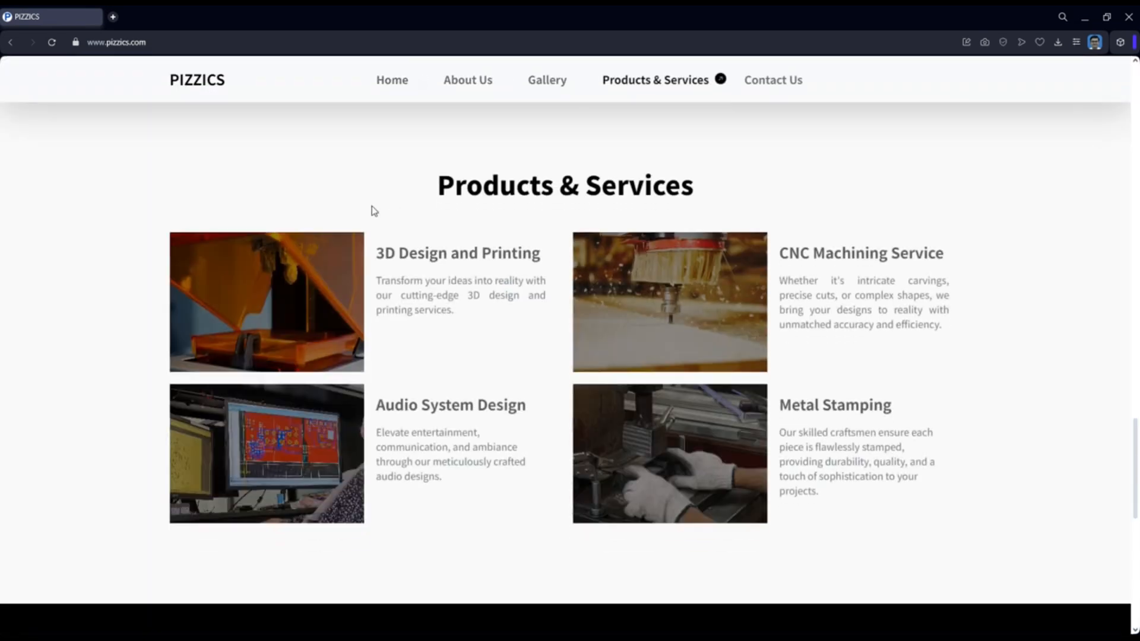
pyautogui.click(266, 453)
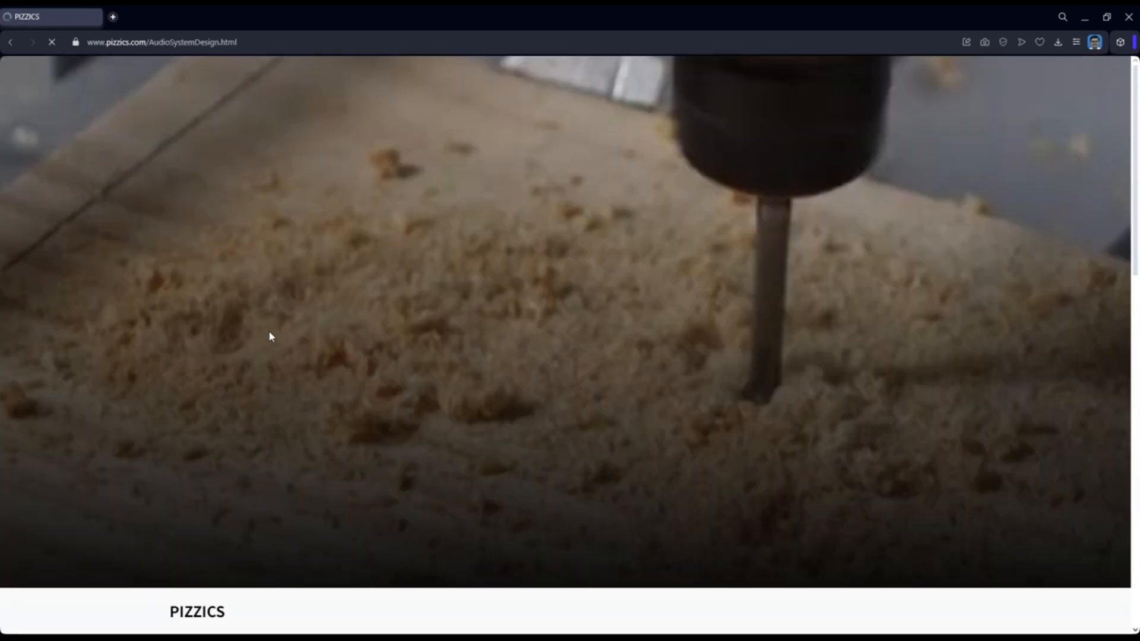
pyautogui.scroll(-3)
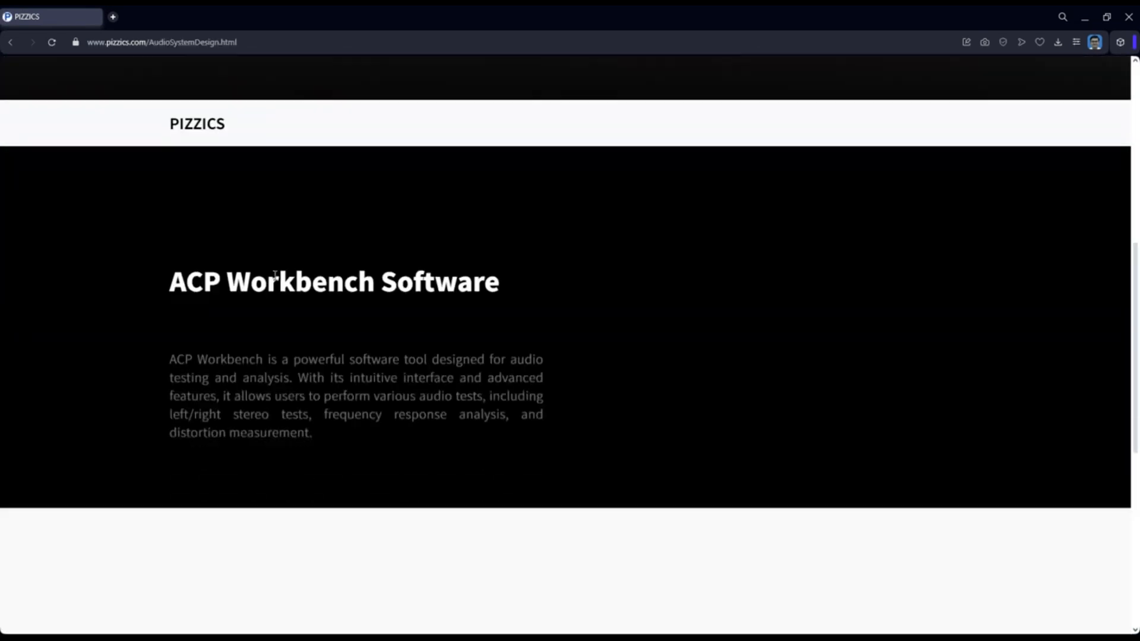
pyautogui.scroll(-3)
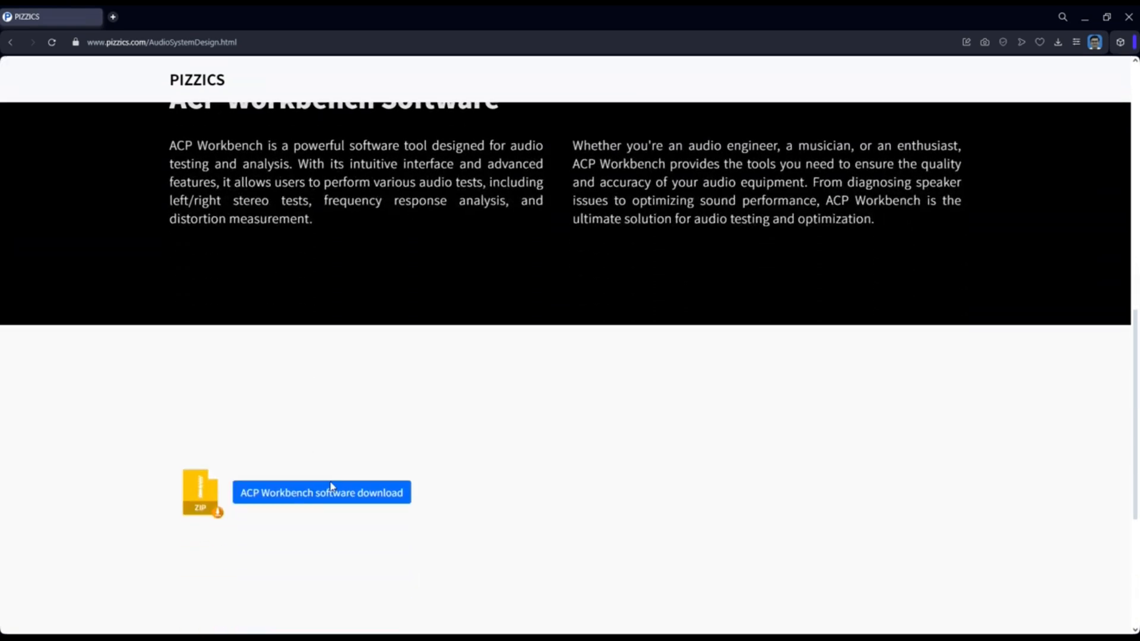
pyautogui.click(321, 492)
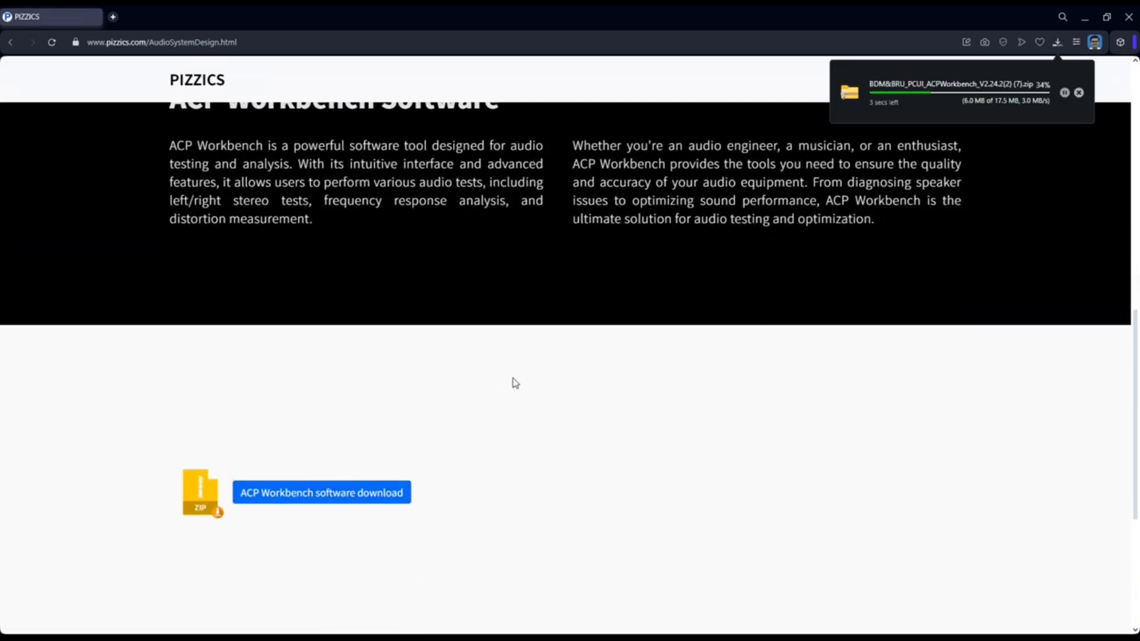
pyautogui.moveTo(584, 359)
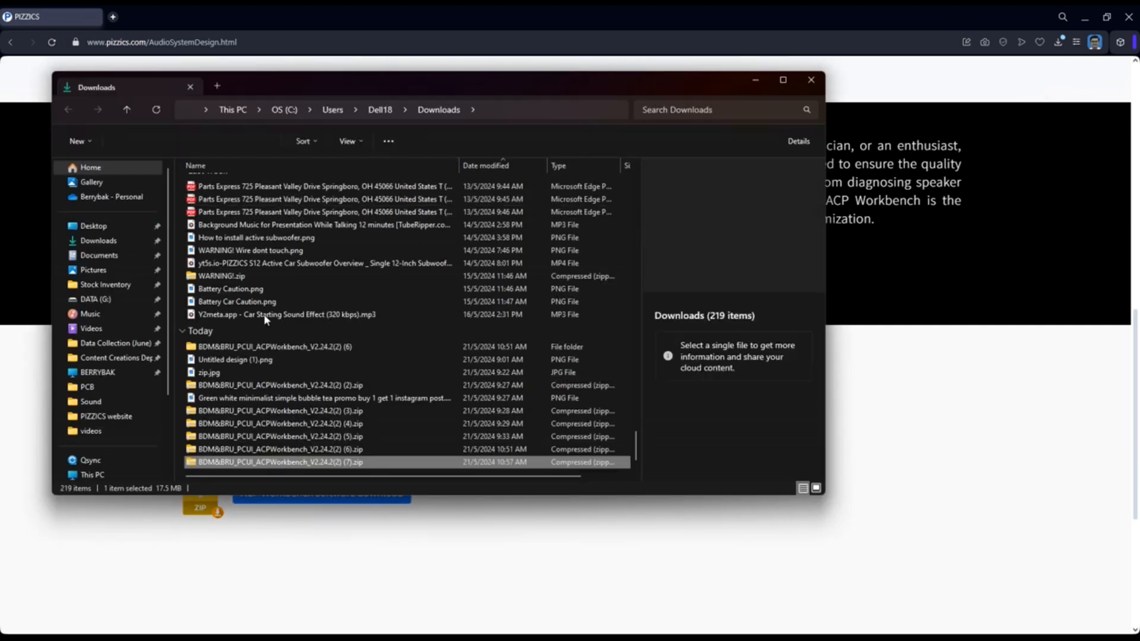
# Extract the downloaded ACPWorkbench zip and open the folder containing ACPWorkbench.exe
pyautogui.doubleClick(283, 462)
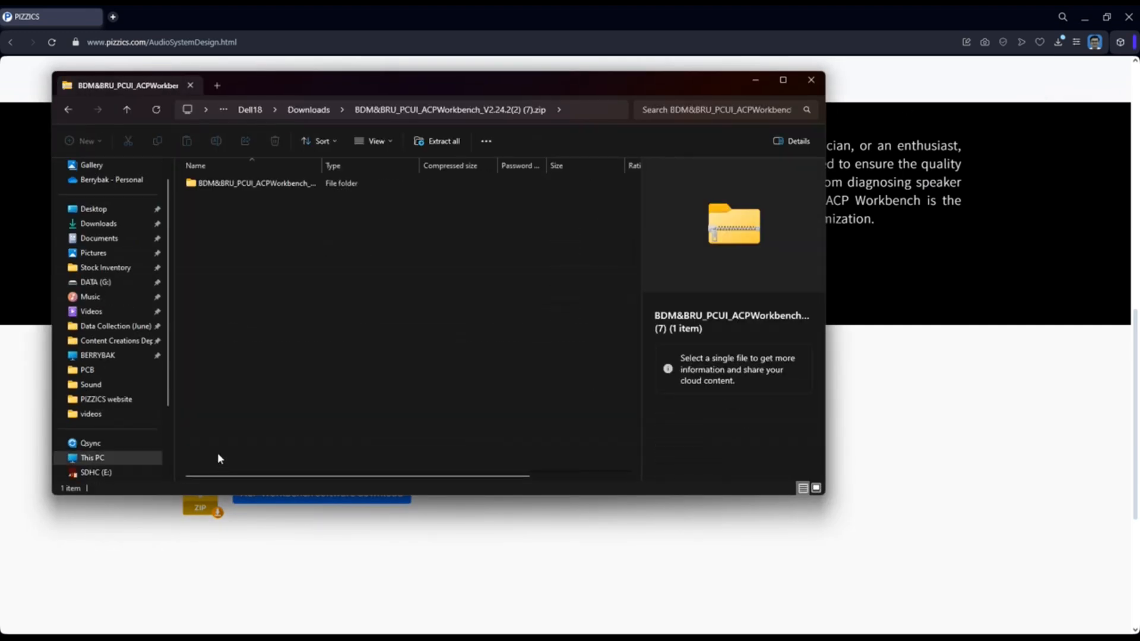
pyautogui.doubleClick(252, 184)
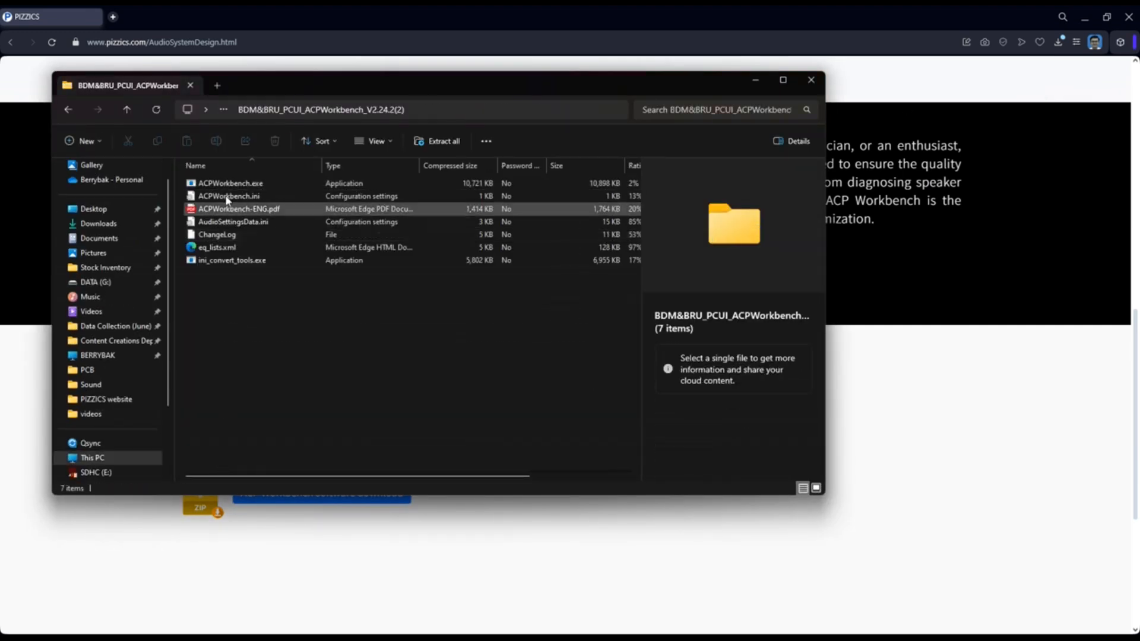
pyautogui.doubleClick(229, 182)
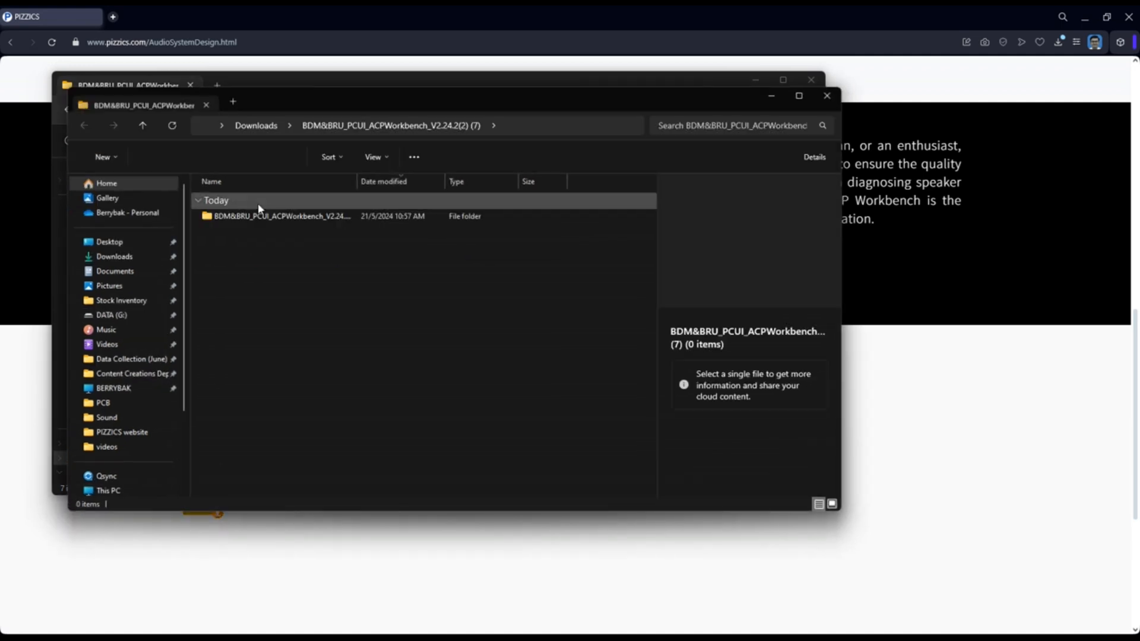
pyautogui.doubleClick(280, 216)
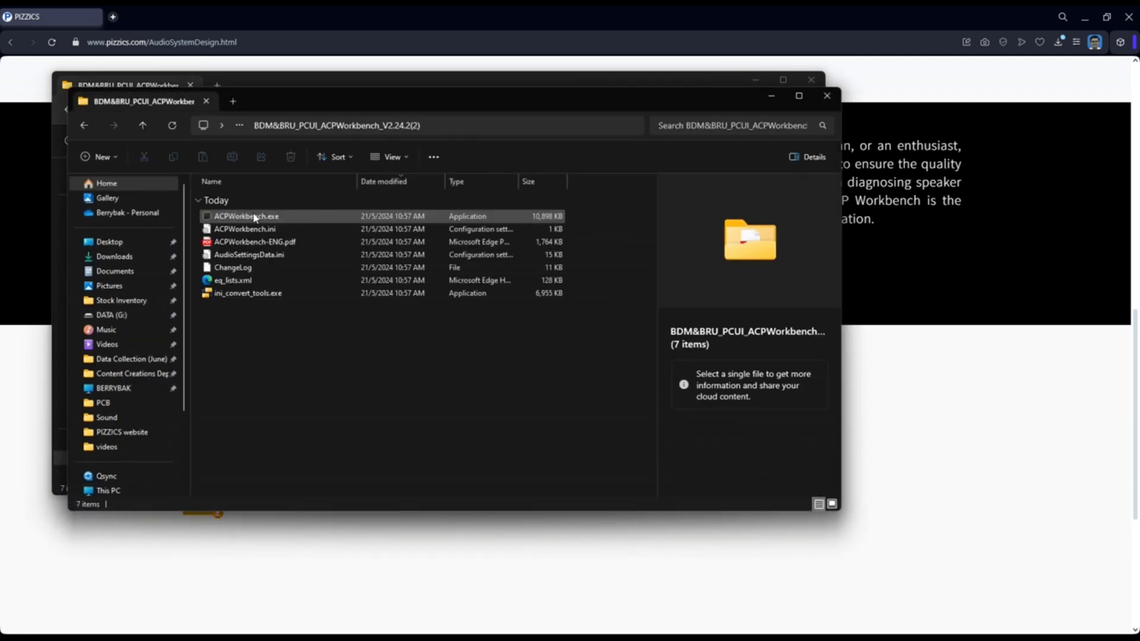
pyautogui.click(246, 216)
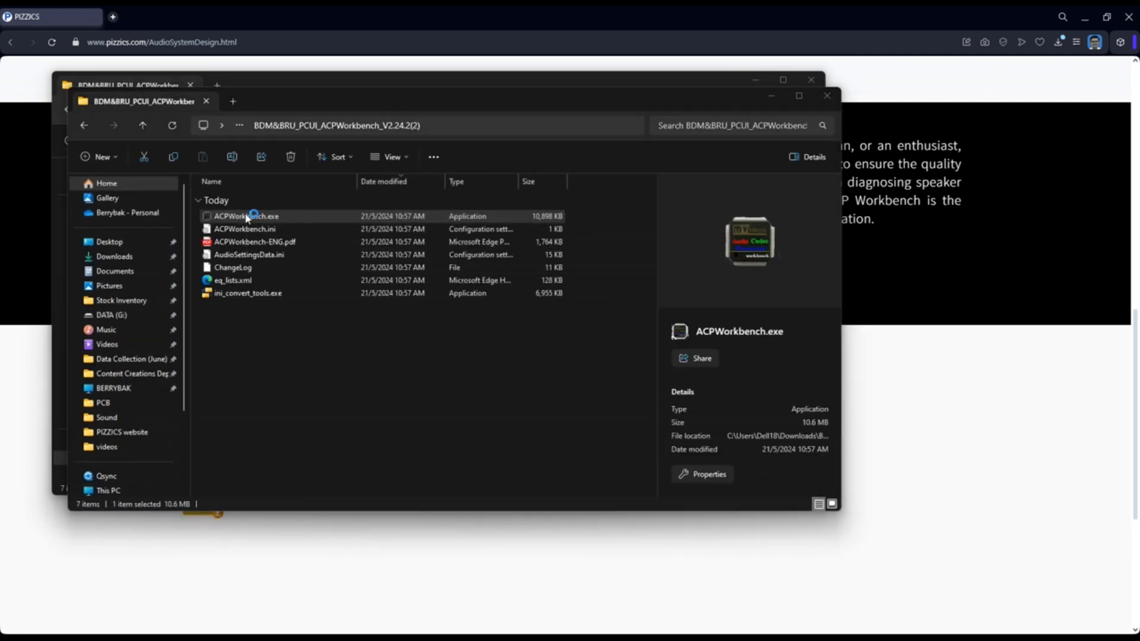
pyautogui.doubleClick(246, 216)
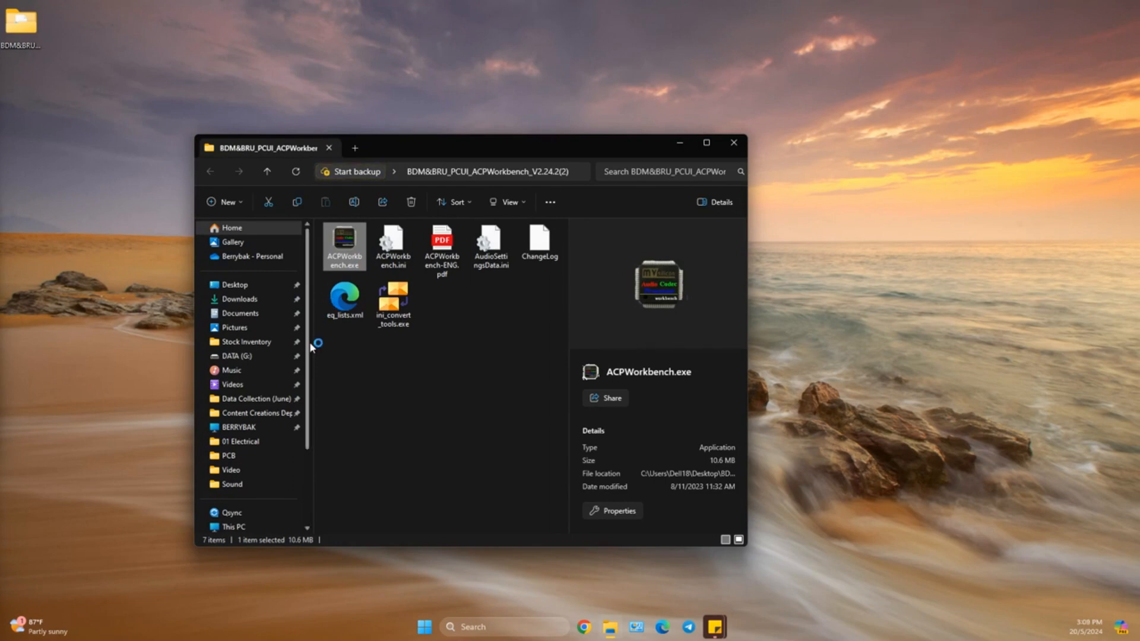
# Run ACPWorkbench.exe and wait for the Audio Module page to load
pyautogui.doubleClick(343, 246)
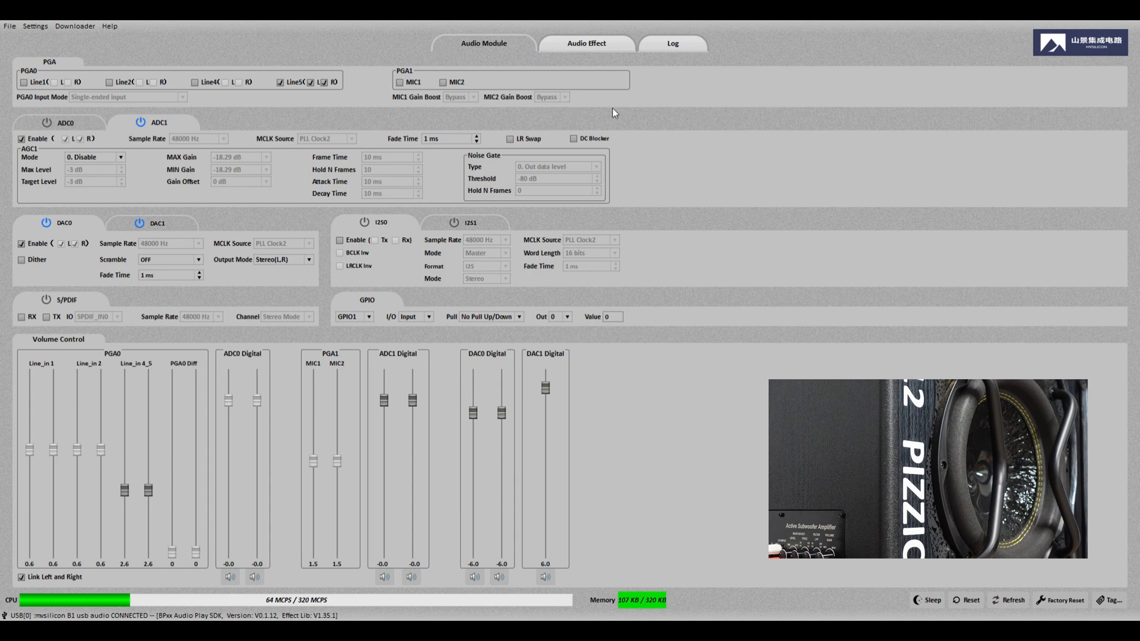
# On the Audio Effect page, collapse Effect Lists 2 and 3 and scroll Effect List 1 to Music Virtual Bass
pyautogui.click(585, 42)
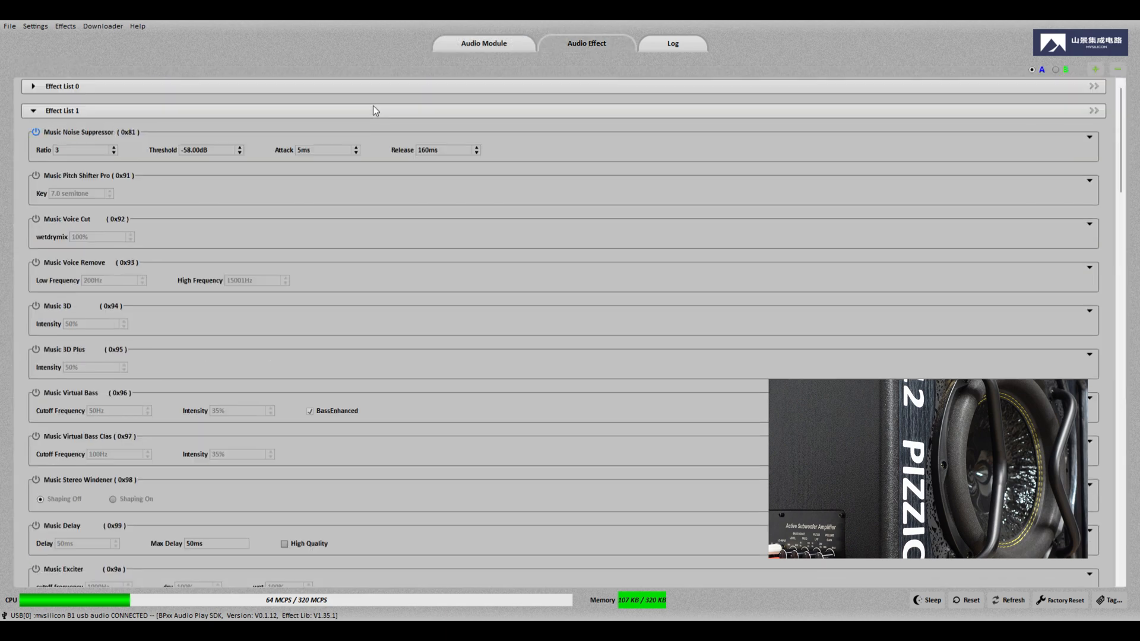
pyautogui.click(33, 110)
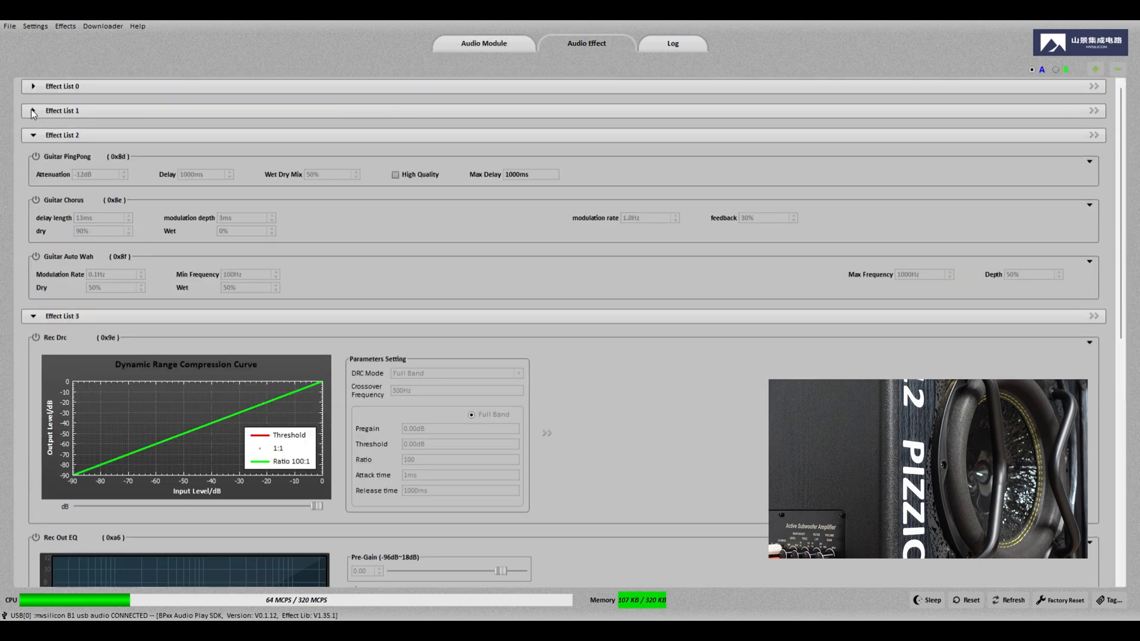
pyautogui.click(32, 136)
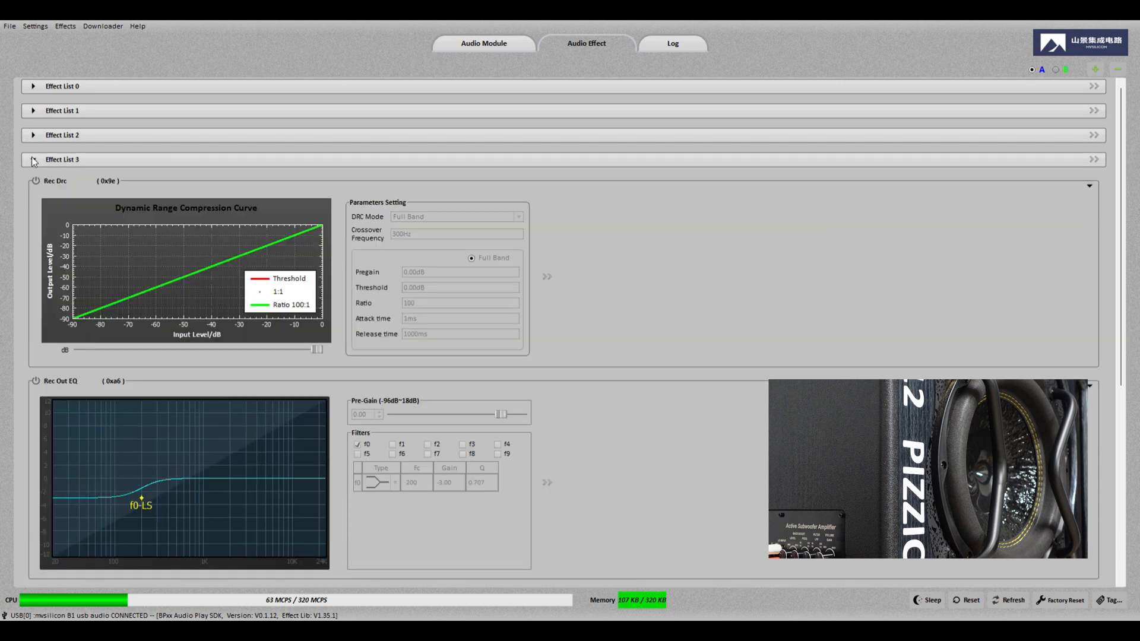
pyautogui.click(33, 159)
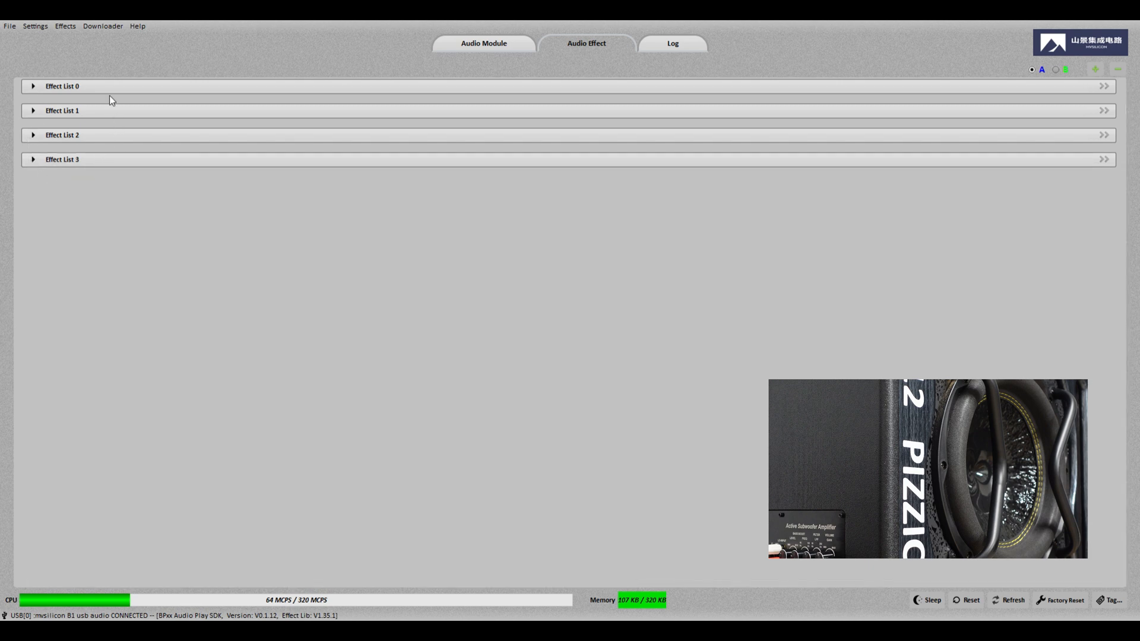
pyautogui.click(33, 110)
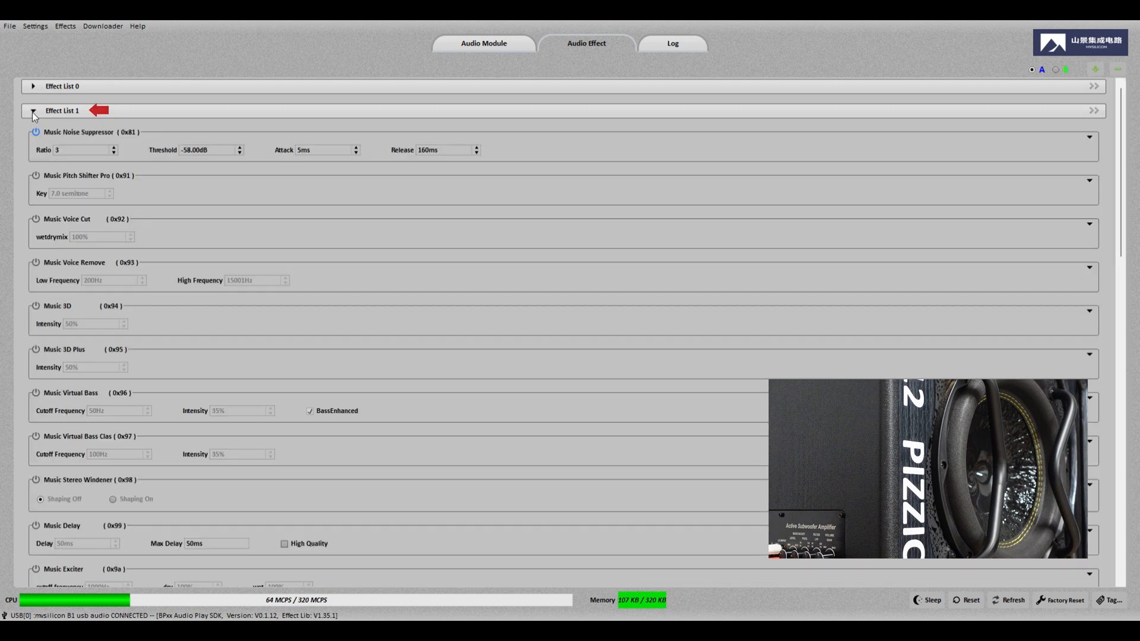
pyautogui.scroll(-3)
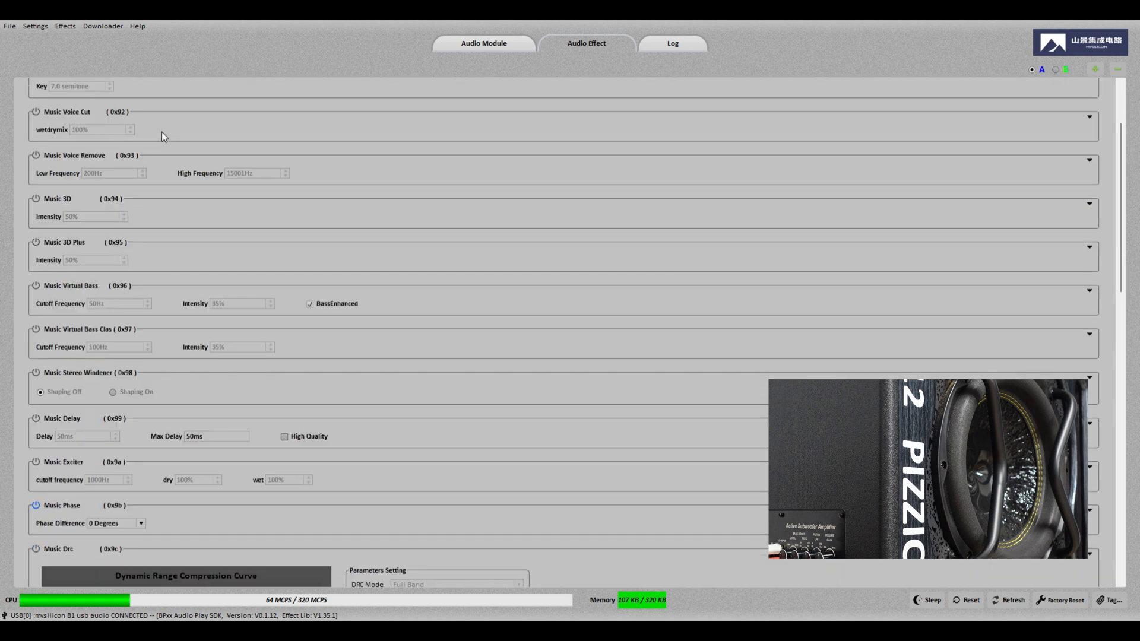
pyautogui.scroll(-3)
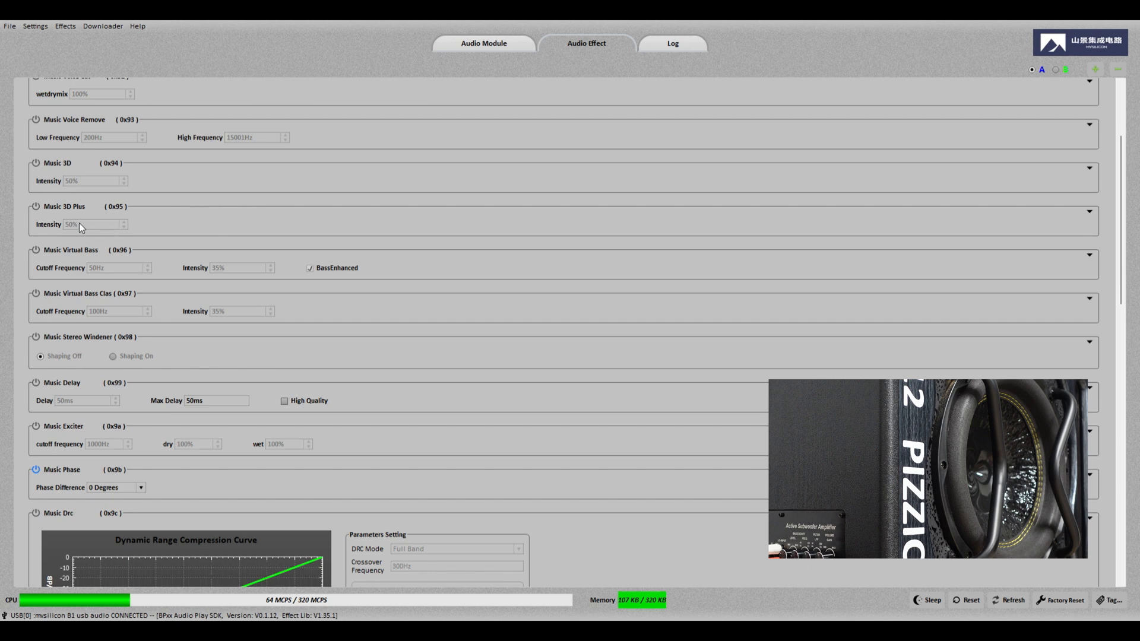
pyautogui.moveTo(38, 255)
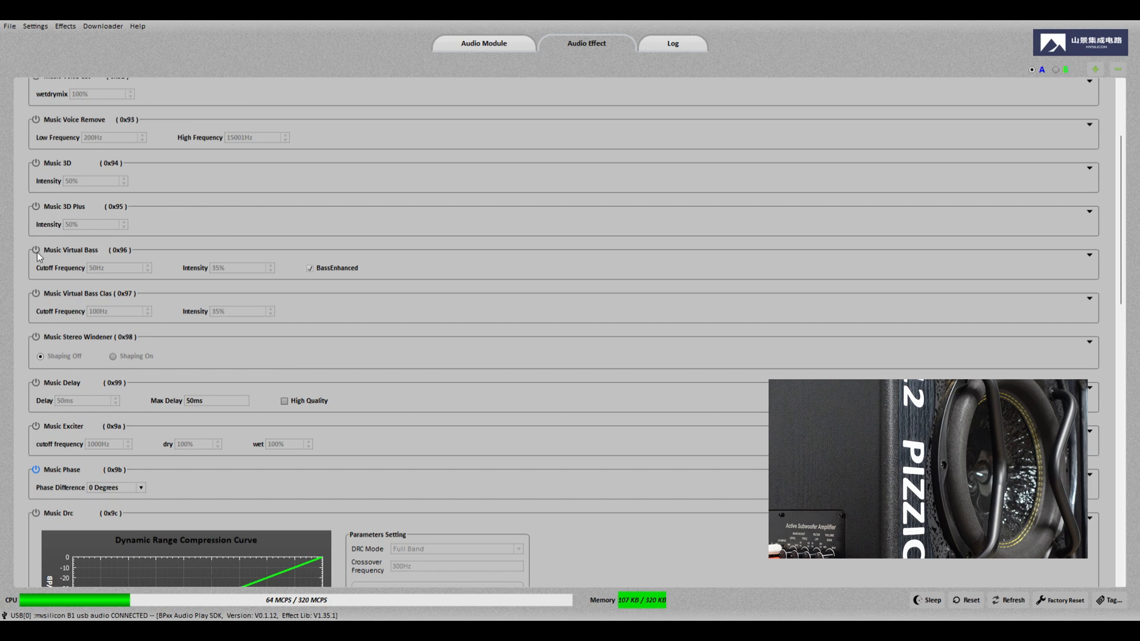
pyautogui.click(34, 250)
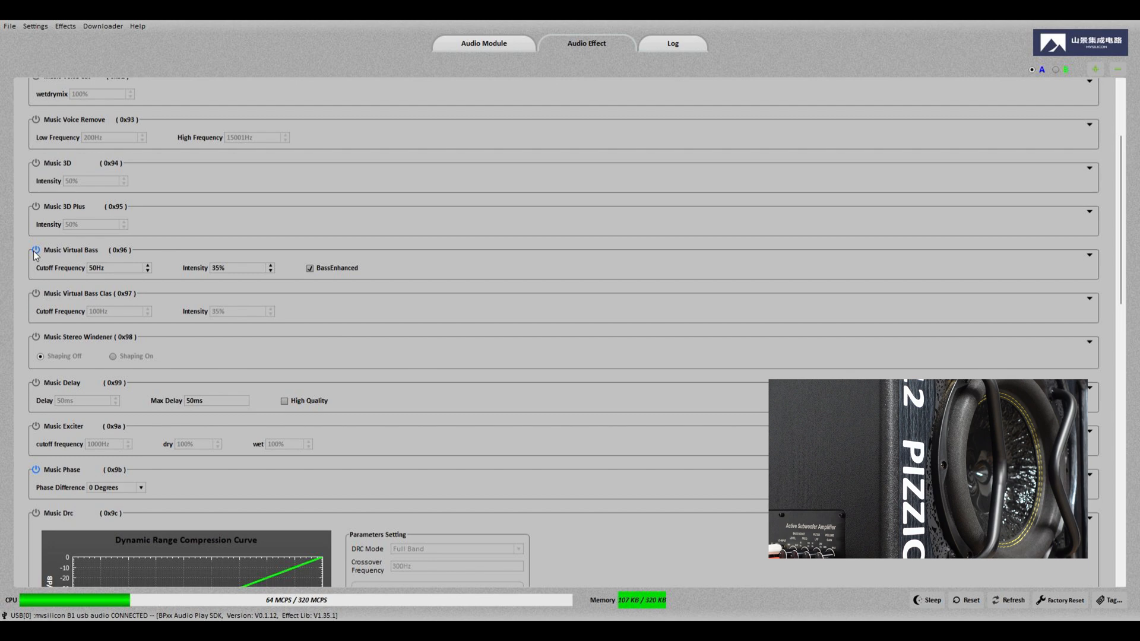
pyautogui.click(34, 250)
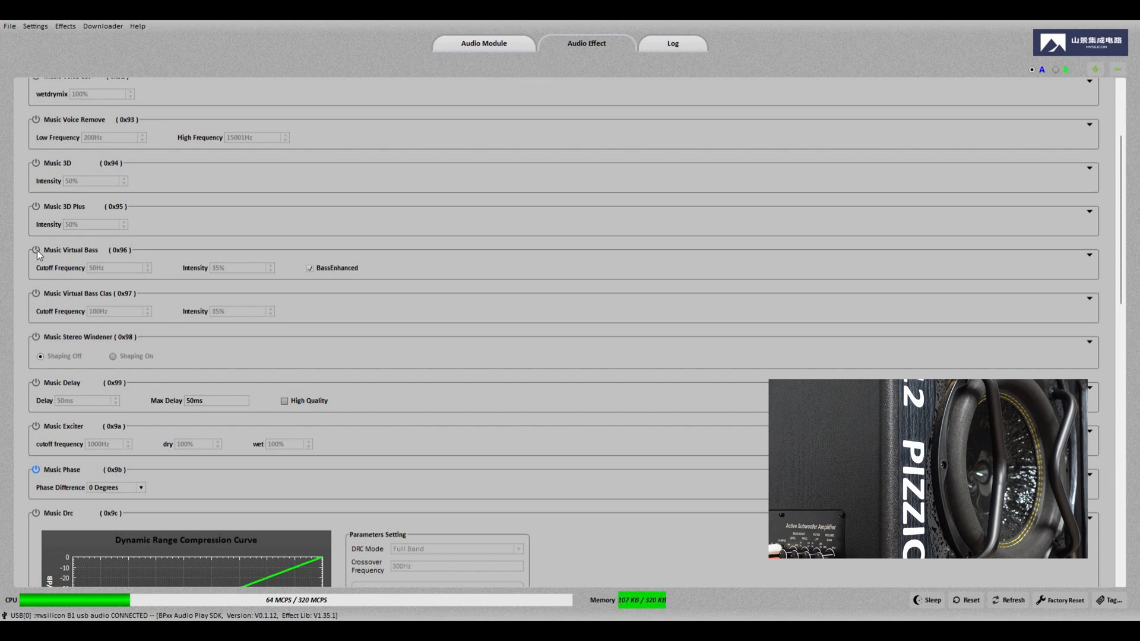
# Enable Music Virtual Bass (0x96) with its power icon
pyautogui.click(35, 249)
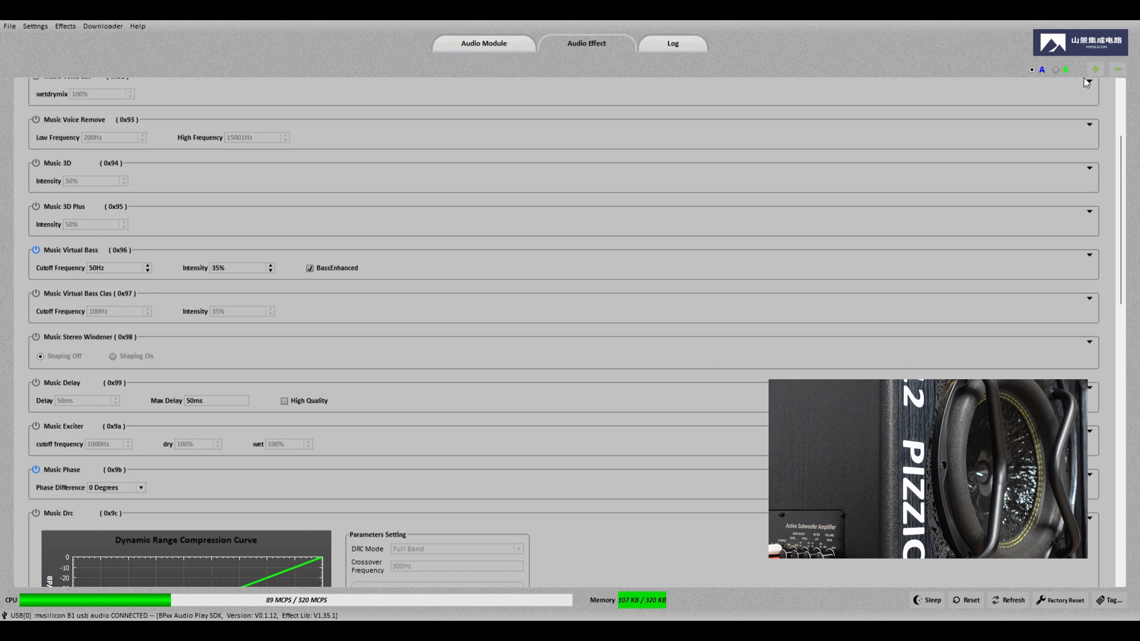
pyautogui.moveTo(1063, 134)
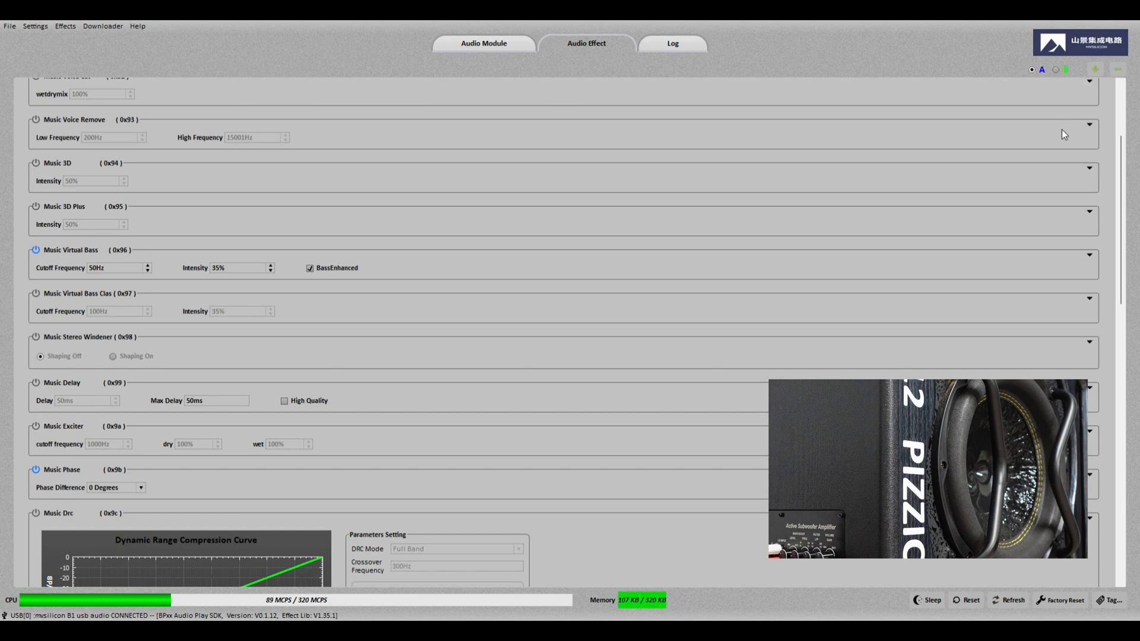